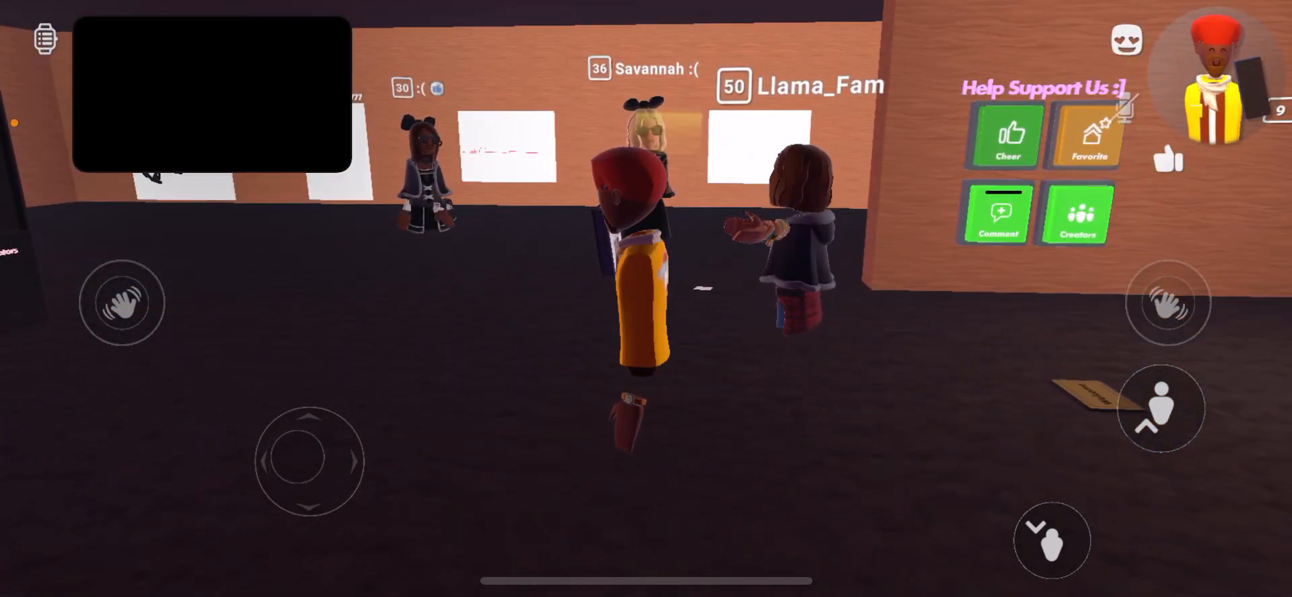
Walk the avatar away from the group toward the far side of the lobby
click(779, 222)
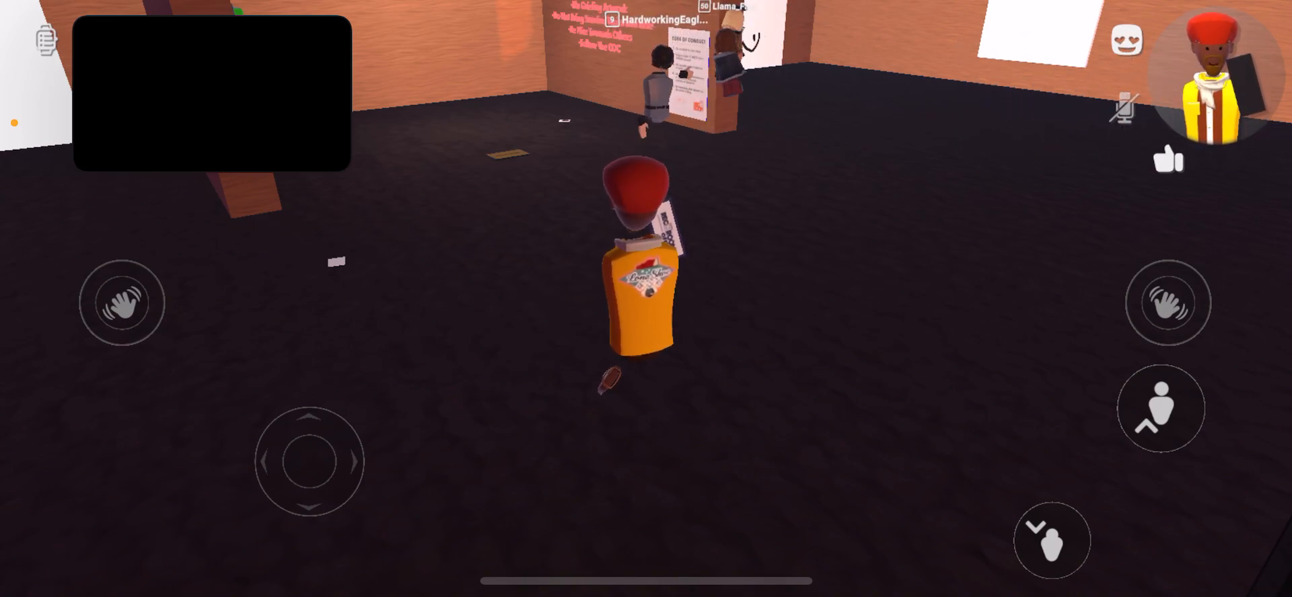
Walk back to the players and toggle a nearby player's prompt between Add Friend and Party Up
drag(310, 461, 309, 411)
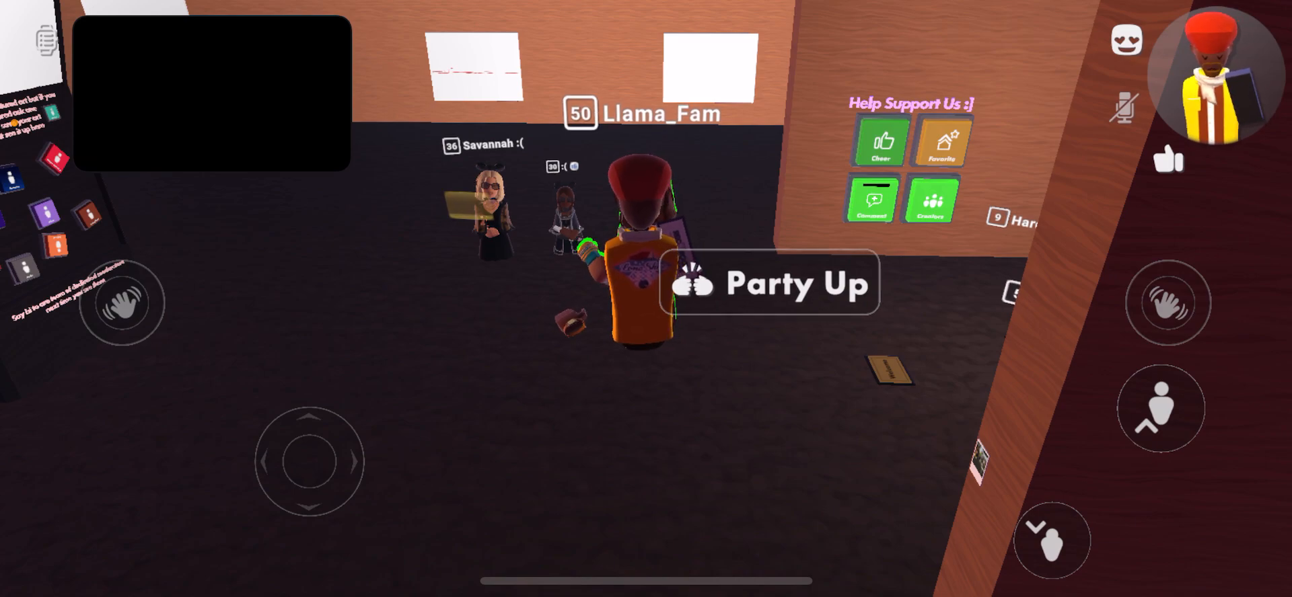
click(768, 282)
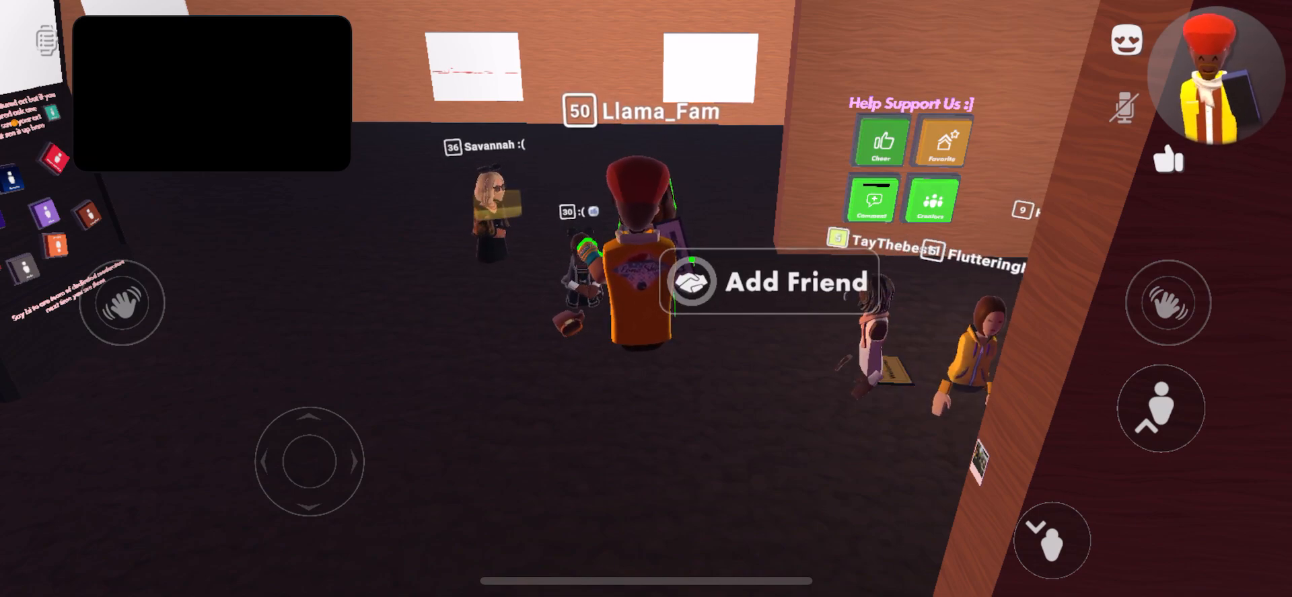
click(768, 281)
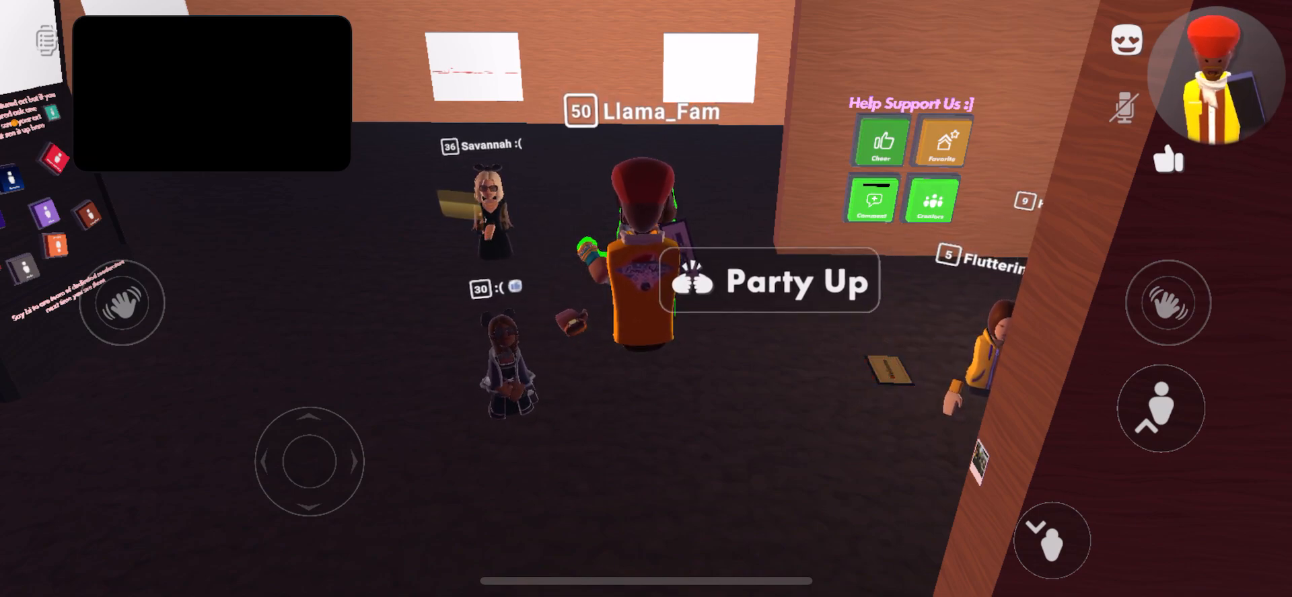